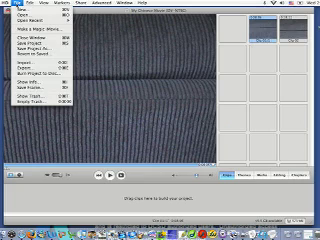
mouse_move(18, 64)
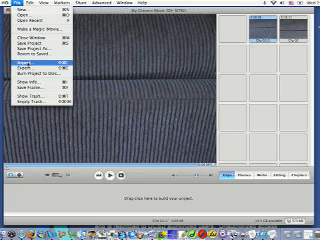